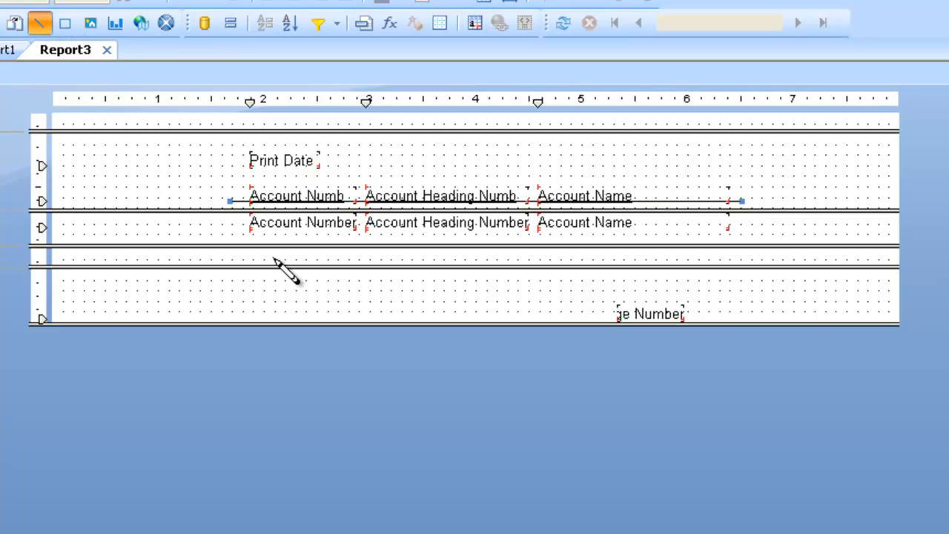
pyautogui.moveTo(237, 249)
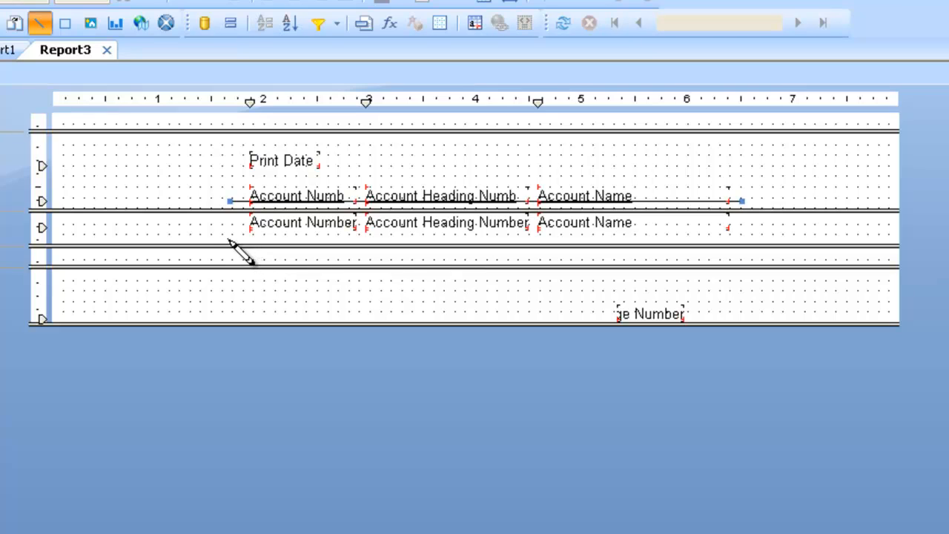
pyautogui.moveTo(551, 255)
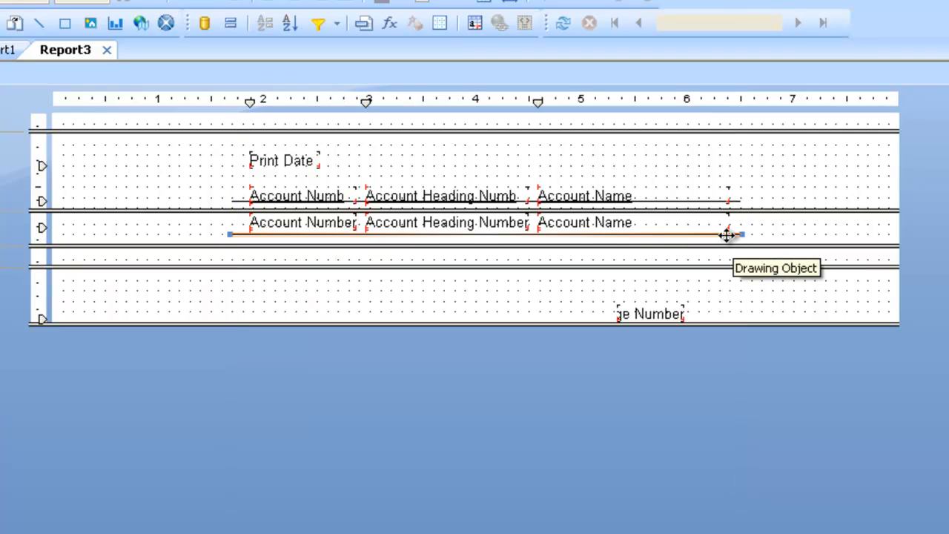
pyautogui.moveTo(726, 236)
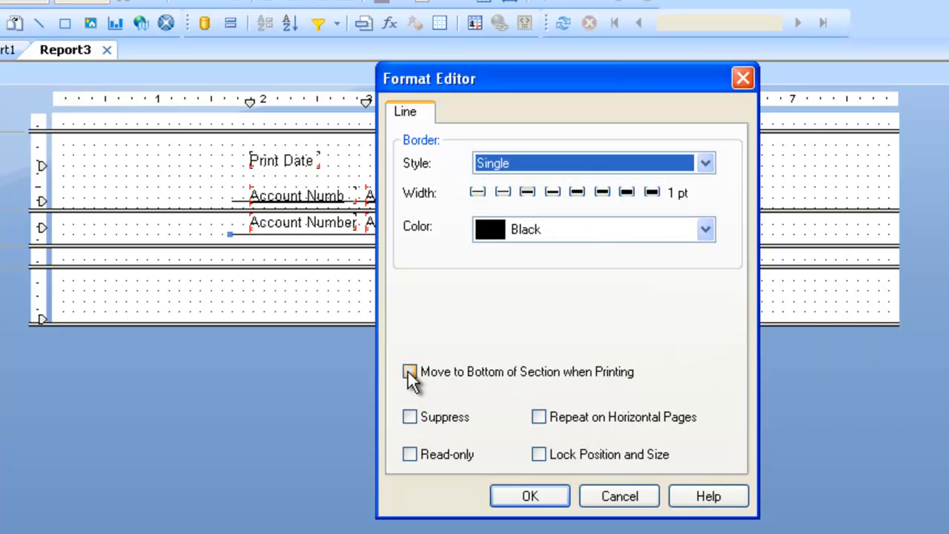
# Set the detail-row line to Move to Bottom of Section when Printing.
pyautogui.click(409, 370)
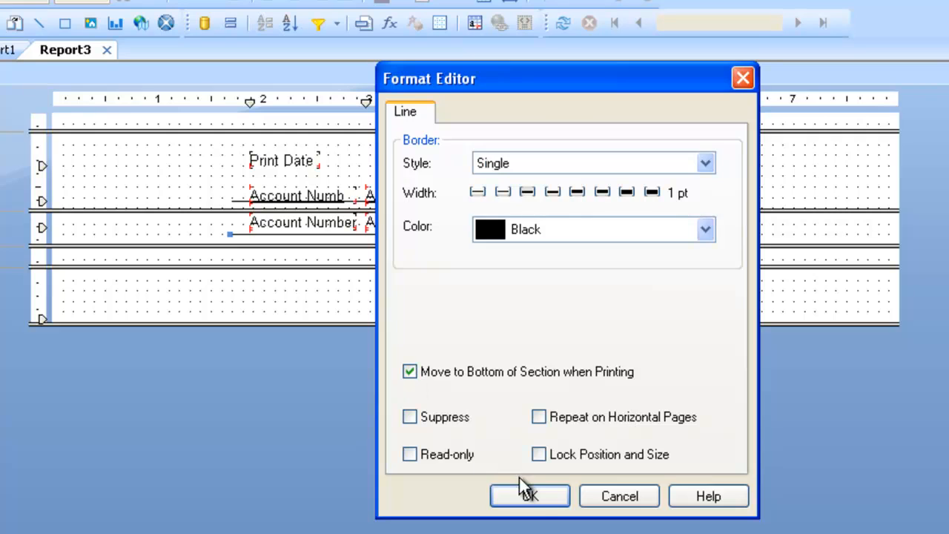
pyautogui.click(529, 495)
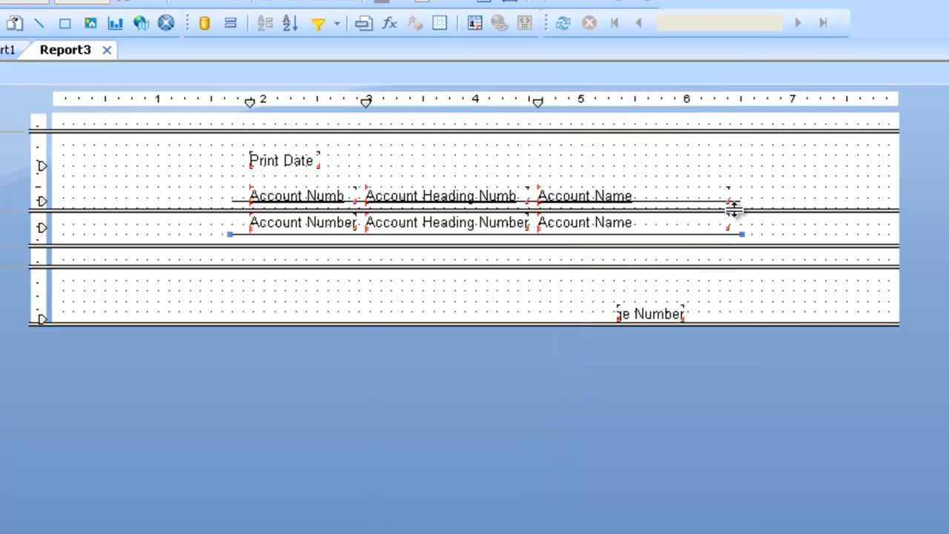
# Set the column heading underline to Move to Bottom of Section when Printing.
pyautogui.rightClick(729, 204)
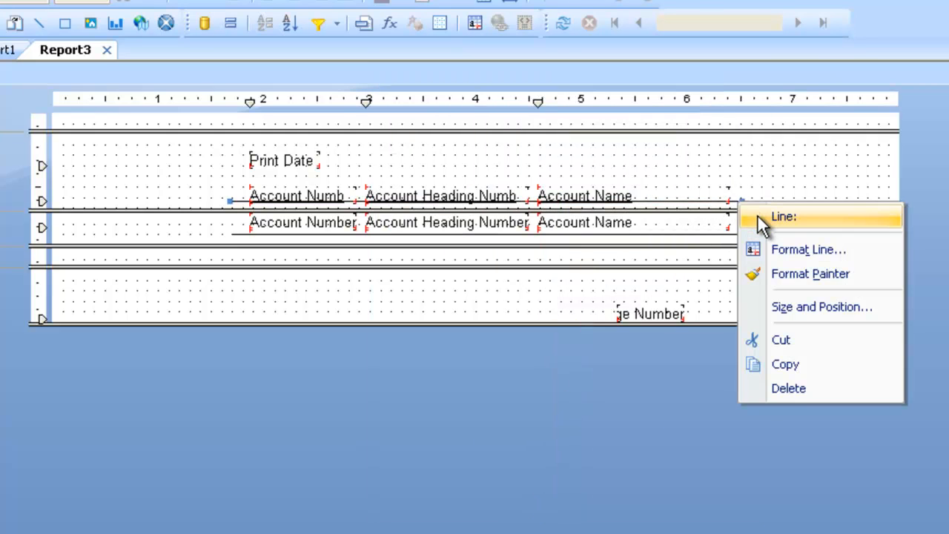
pyautogui.click(808, 249)
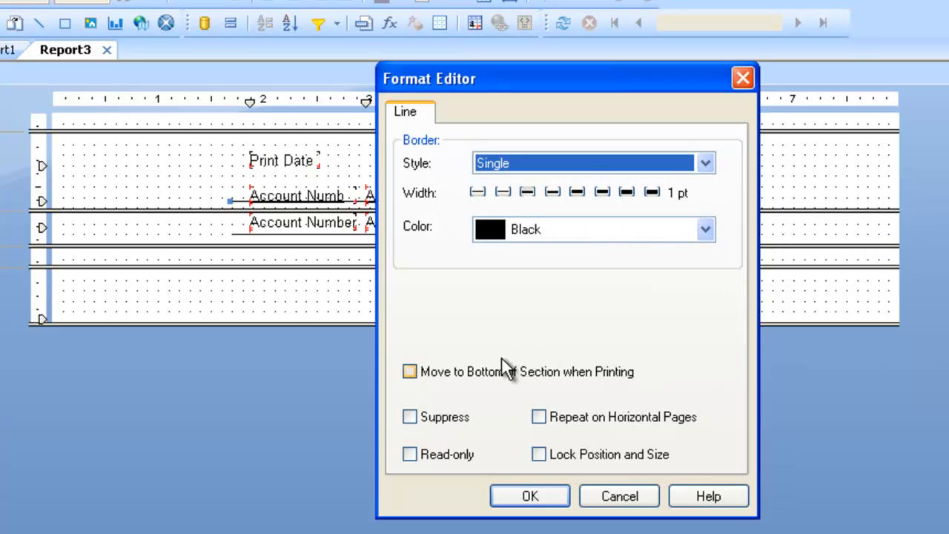
pyautogui.click(409, 370)
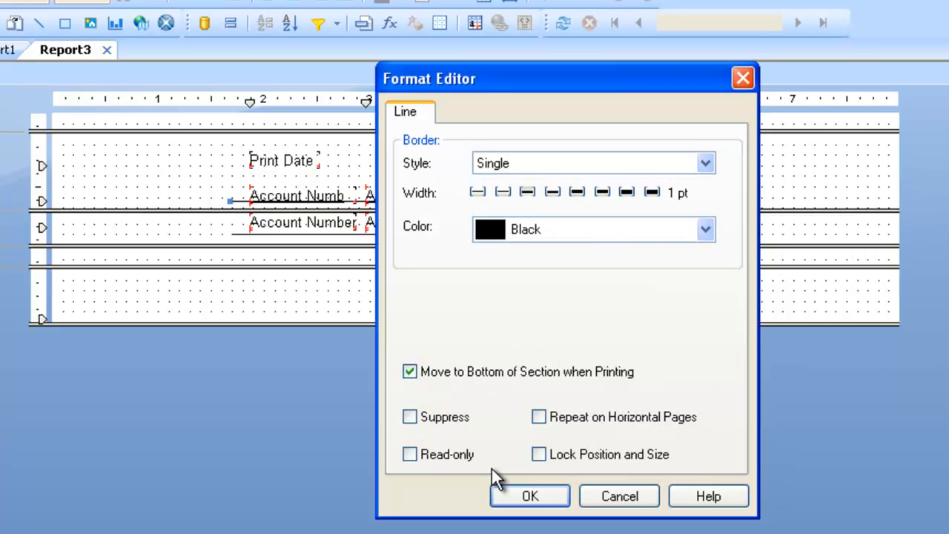
pyautogui.click(529, 495)
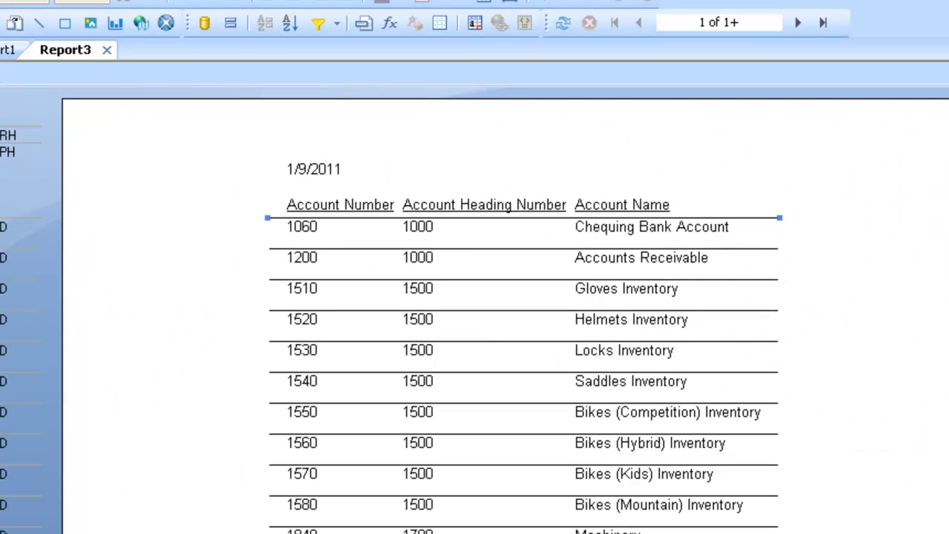
pyautogui.moveTo(279, 238)
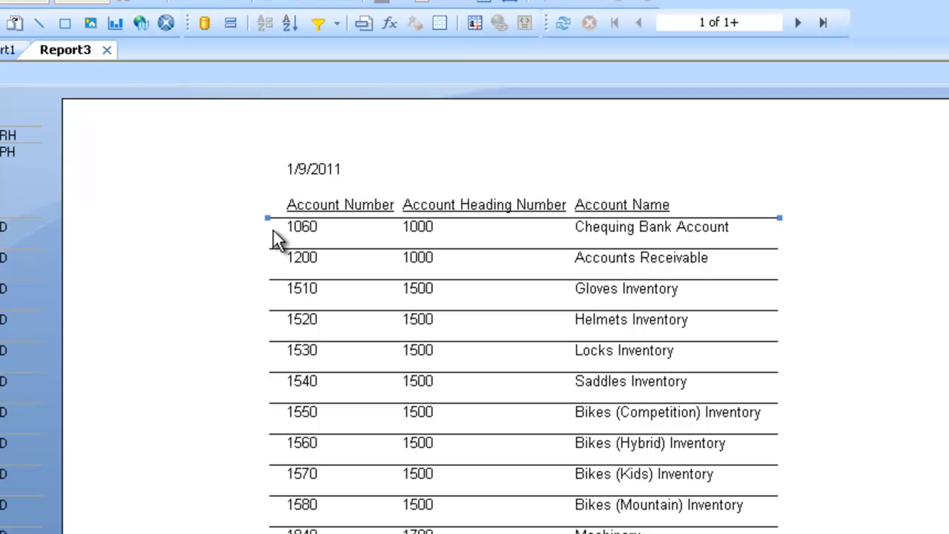
pyautogui.moveTo(275, 250)
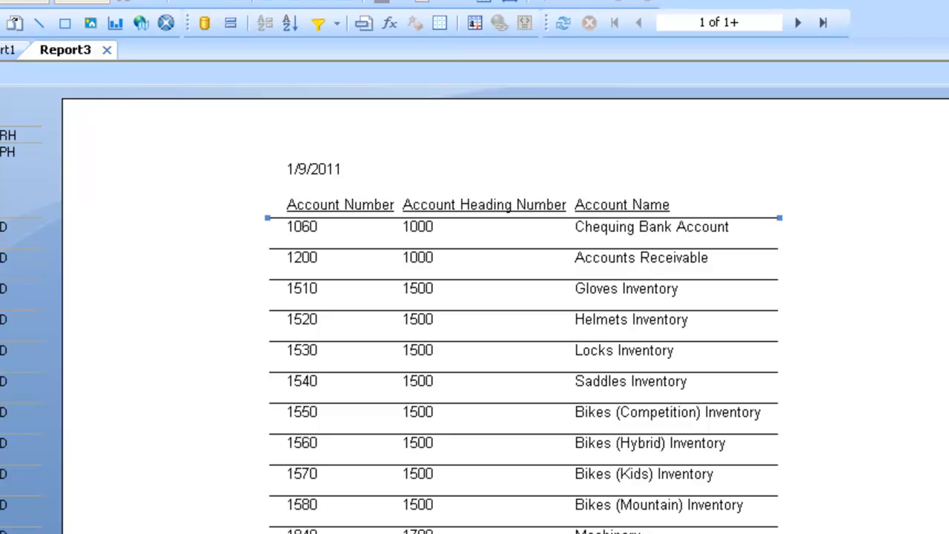
# Return from the preview to the report Design layout.
pyautogui.click(15, 22)
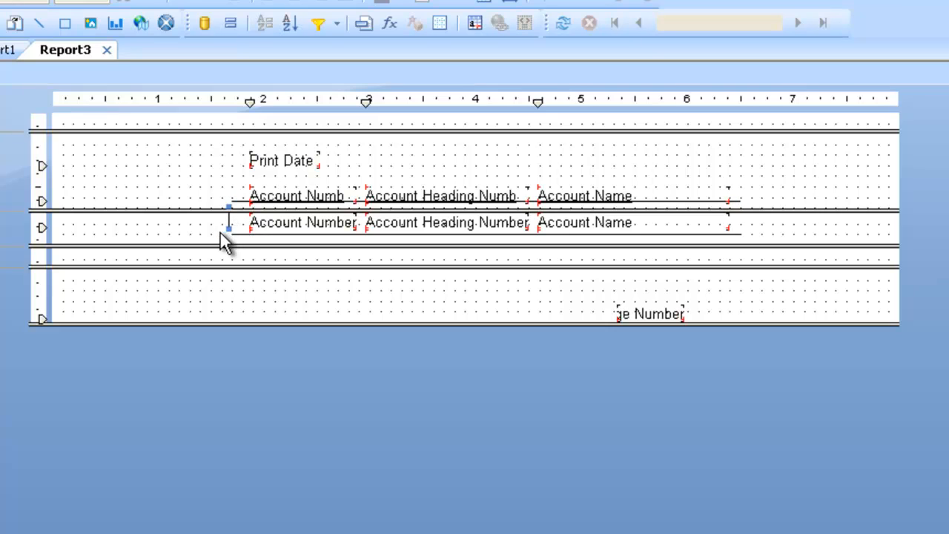
# Set the left vertical detail line to Extend to Bottom of Section when Printing.
pyautogui.rightClick(225, 237)
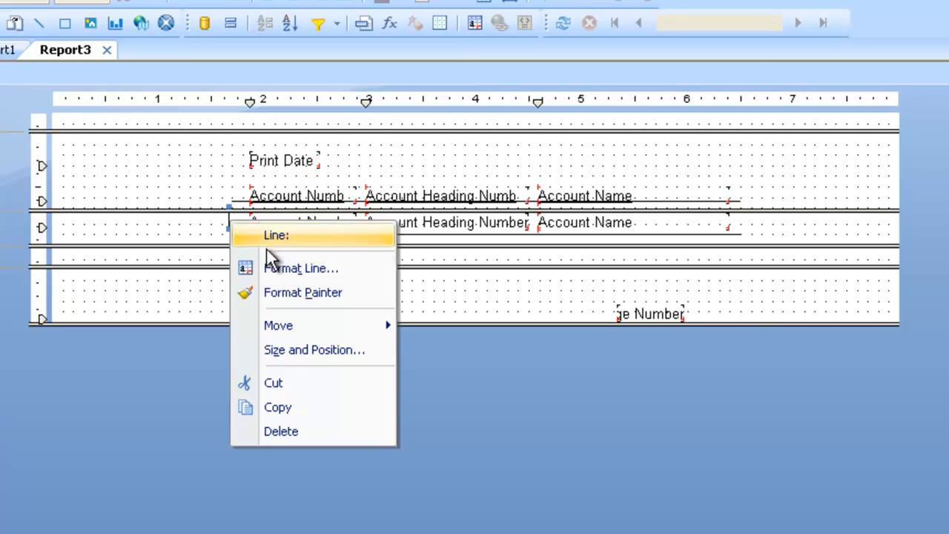
pyautogui.click(299, 266)
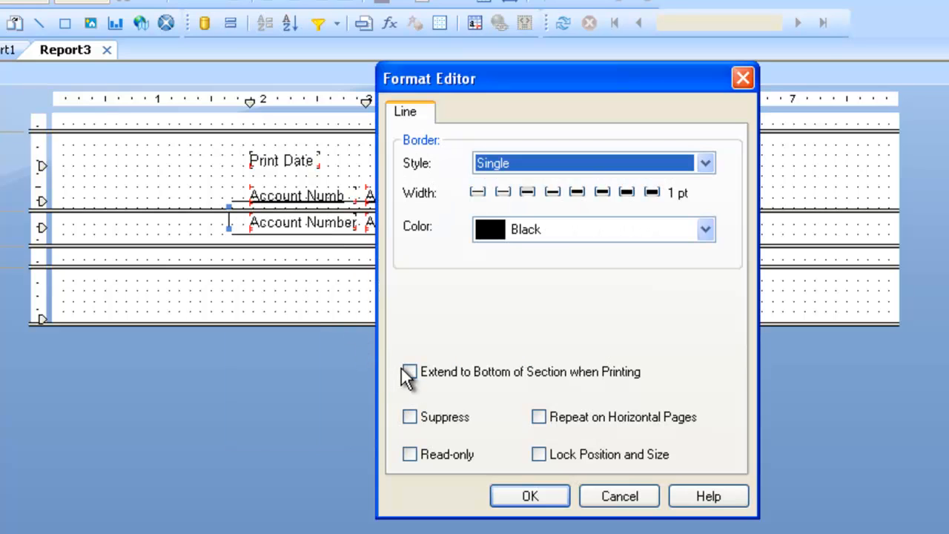
pyautogui.click(409, 370)
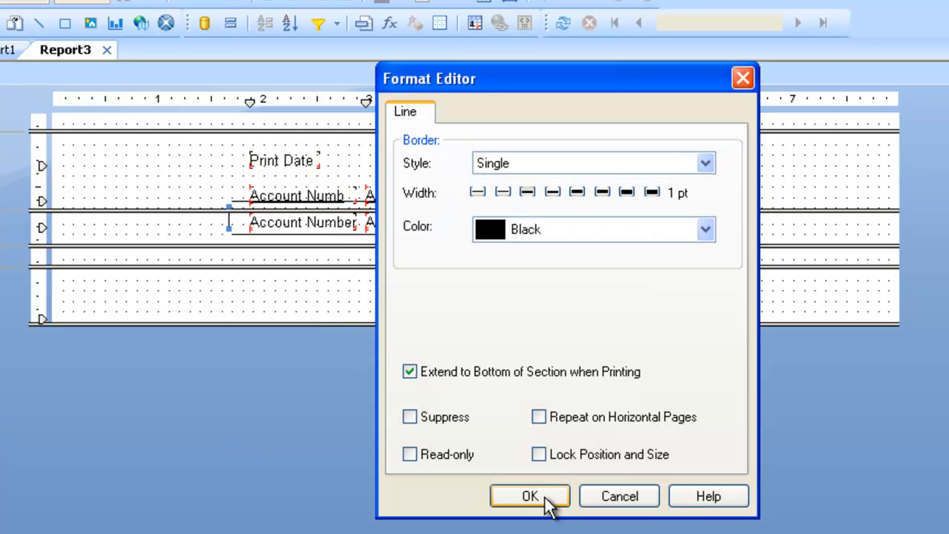
pyautogui.click(529, 495)
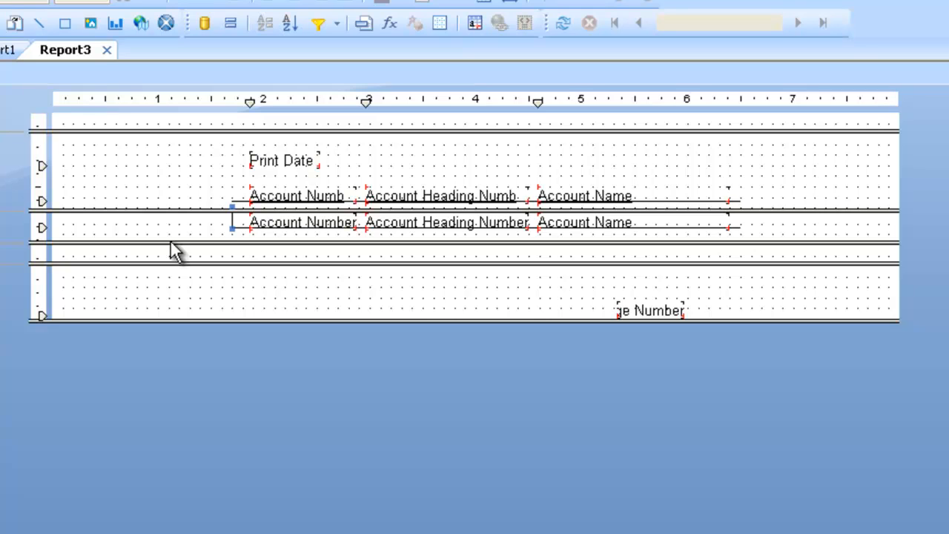
# Copy the vertical divider and paste it between Account Number and Account Heading Number.
pyautogui.rightClick(231, 222)
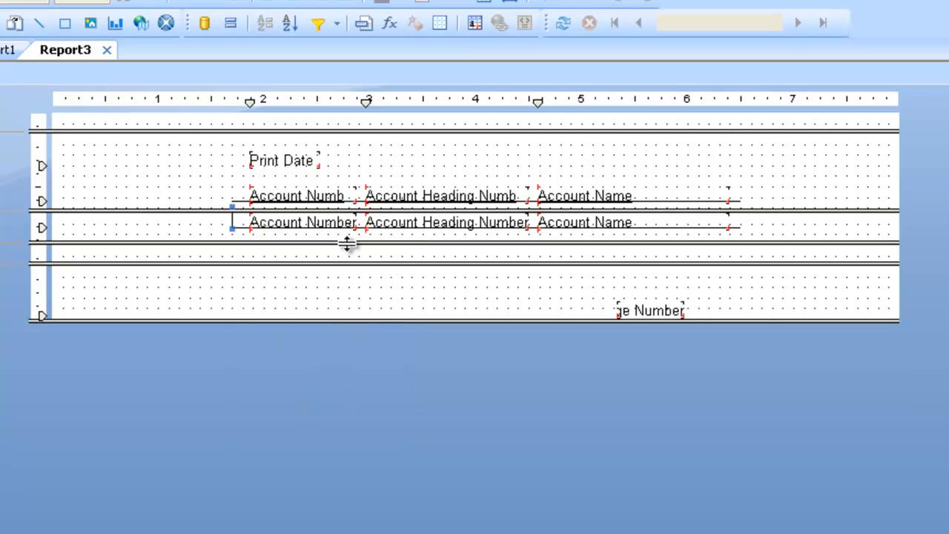
pyautogui.rightClick(348, 245)
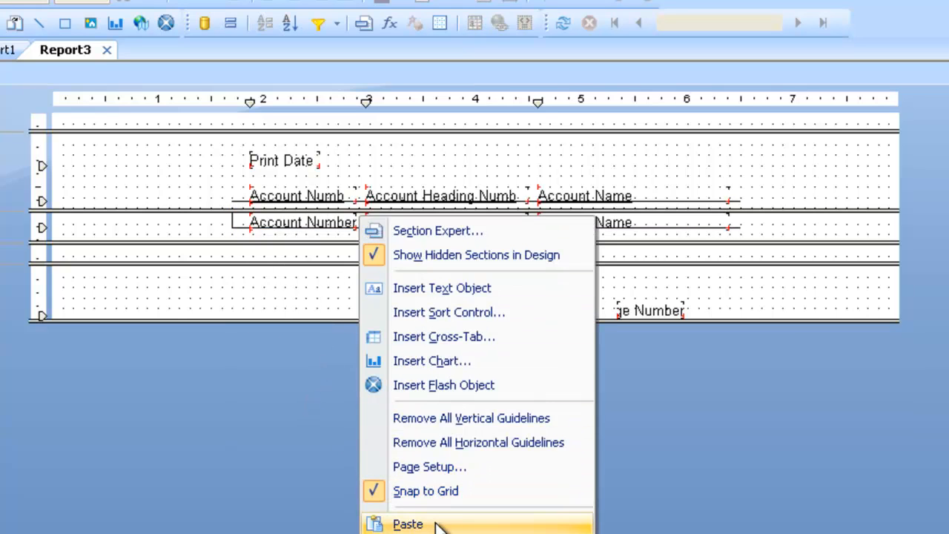
pyautogui.click(406, 523)
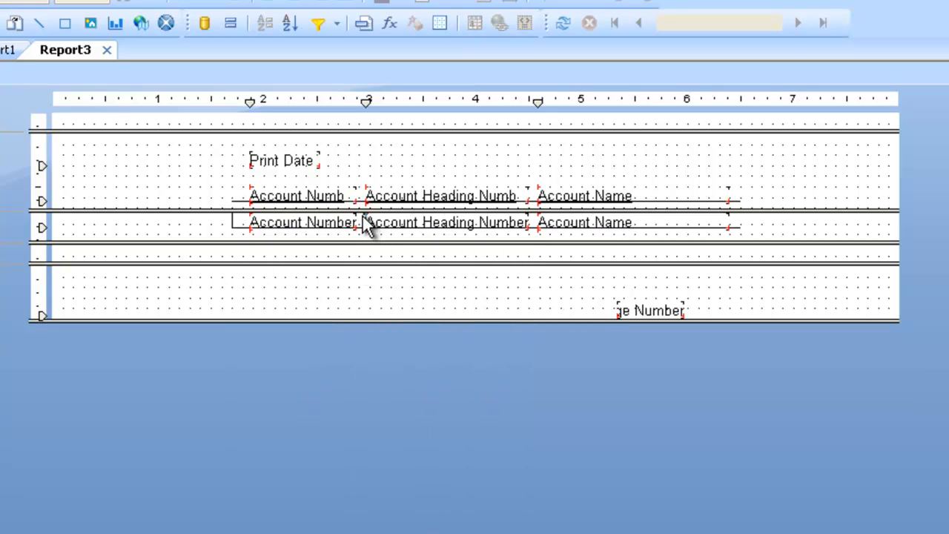